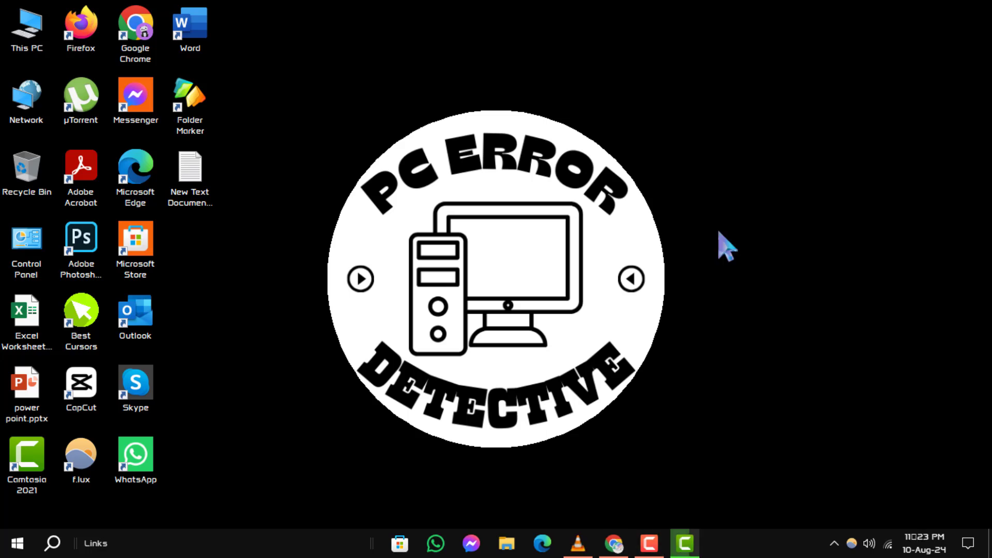
{"action": "mouse_move", "coordinate": [534, 512]}
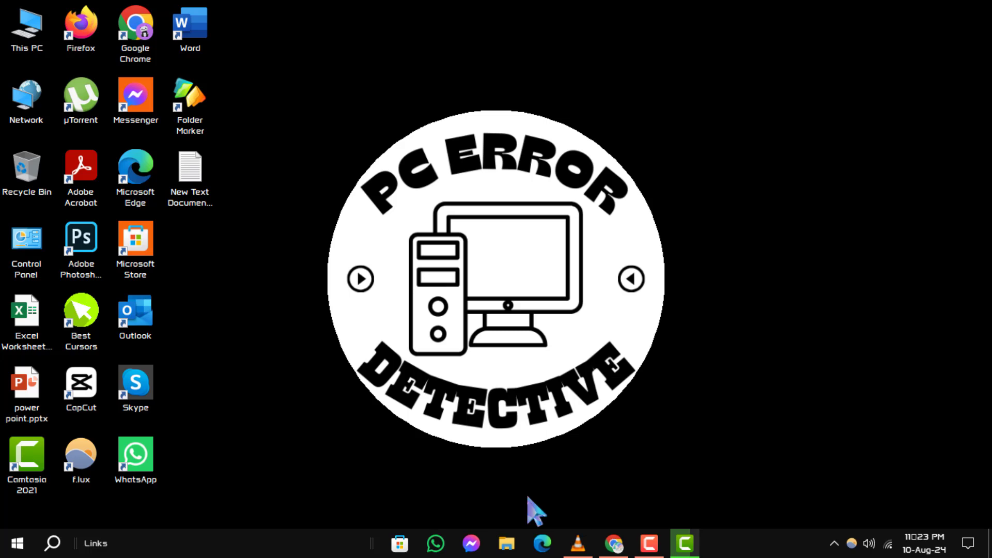
{"action": "mouse_move", "coordinate": [507, 543]}
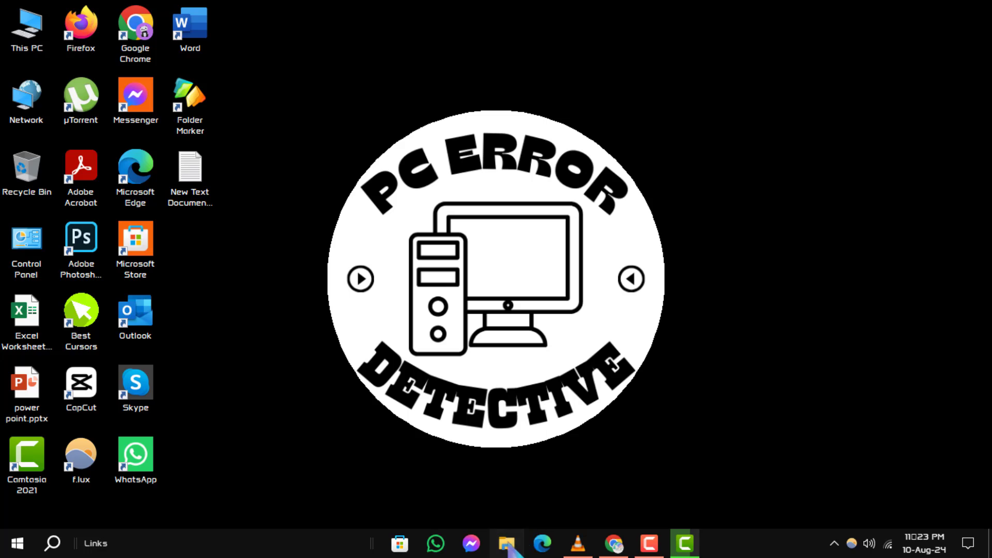
Step: Launch File Explorer from the taskbar and switch to This PC
{"action": "left_click", "coordinate": [505, 543]}
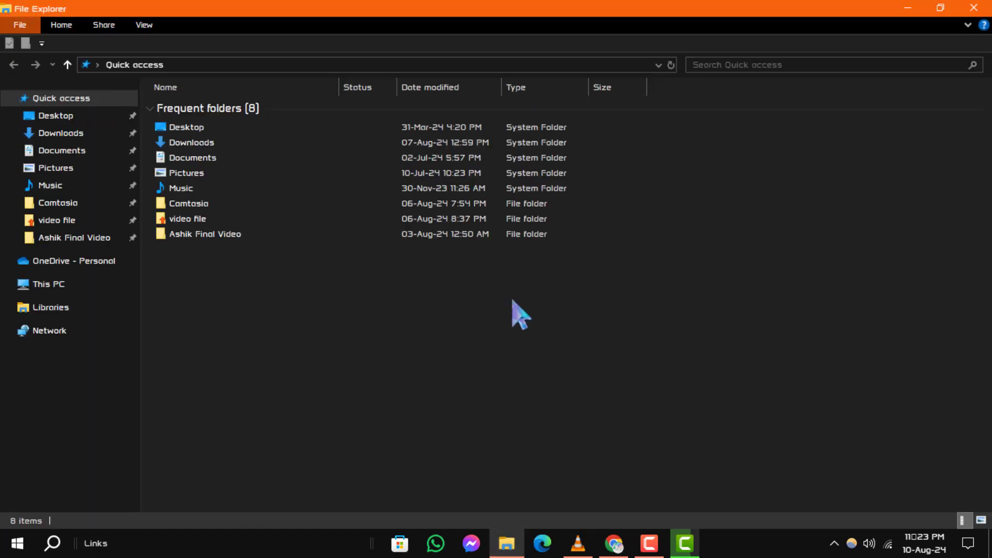
{"action": "mouse_move", "coordinate": [507, 543]}
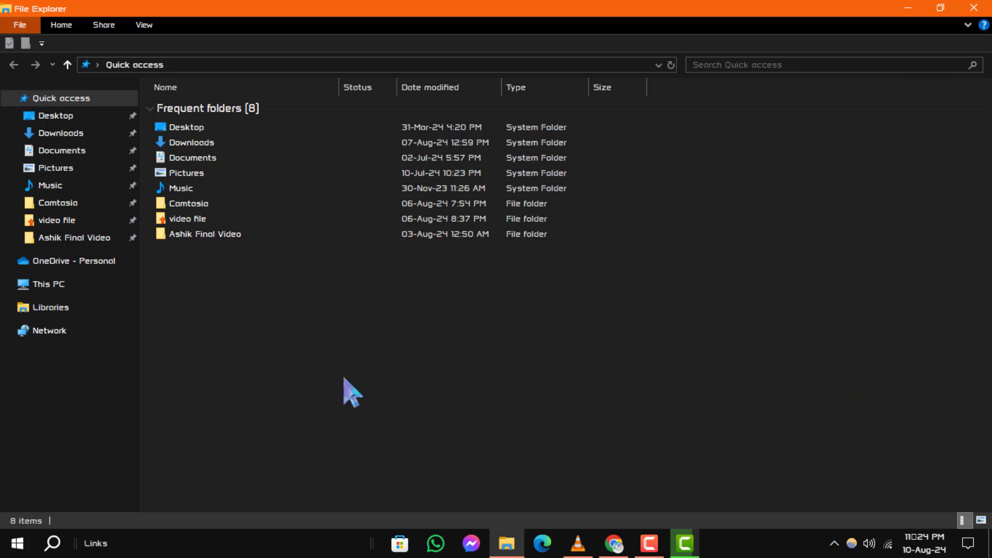
{"action": "mouse_move", "coordinate": [50, 307]}
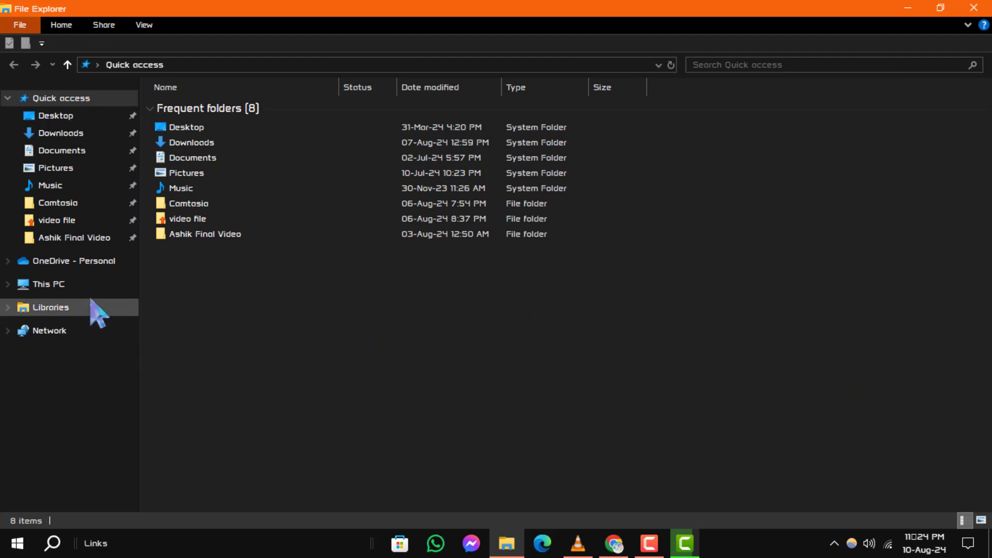
{"action": "left_click", "coordinate": [47, 284]}
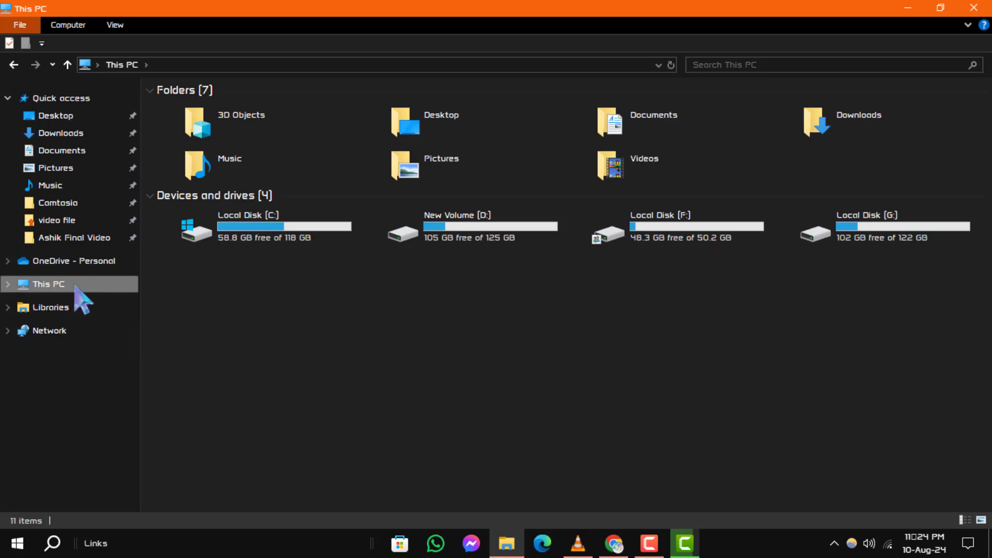
{"action": "mouse_move", "coordinate": [879, 218]}
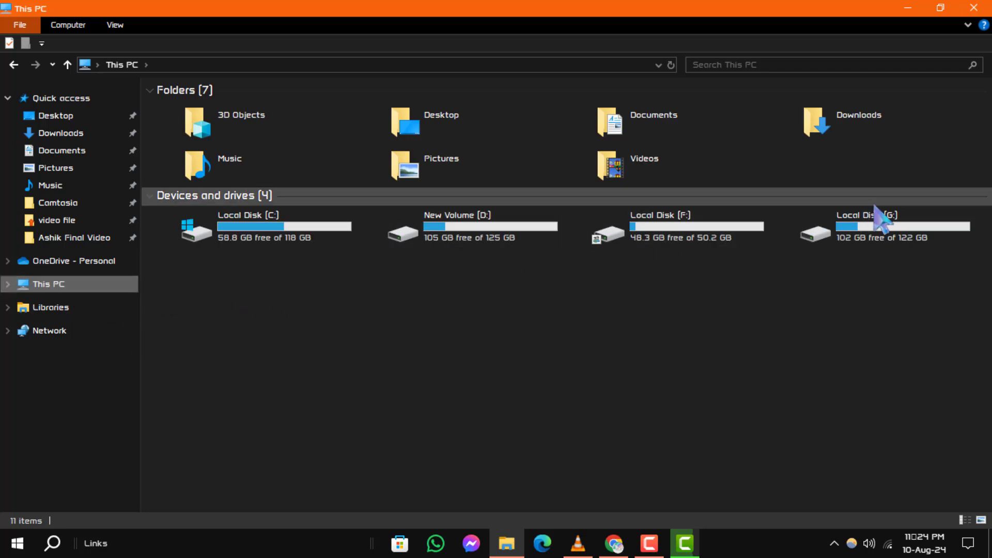
{"action": "mouse_move", "coordinate": [271, 342]}
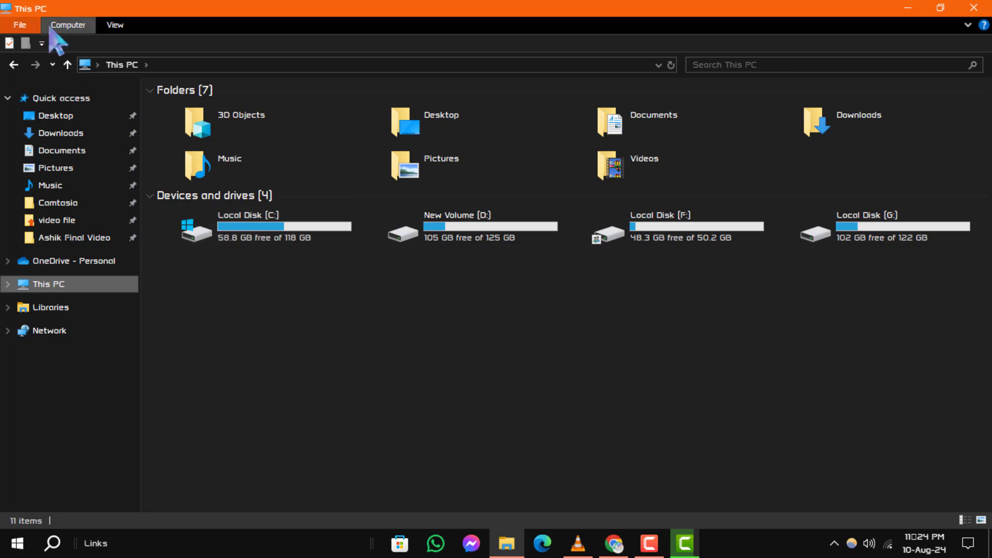
{"action": "mouse_move", "coordinate": [125, 48]}
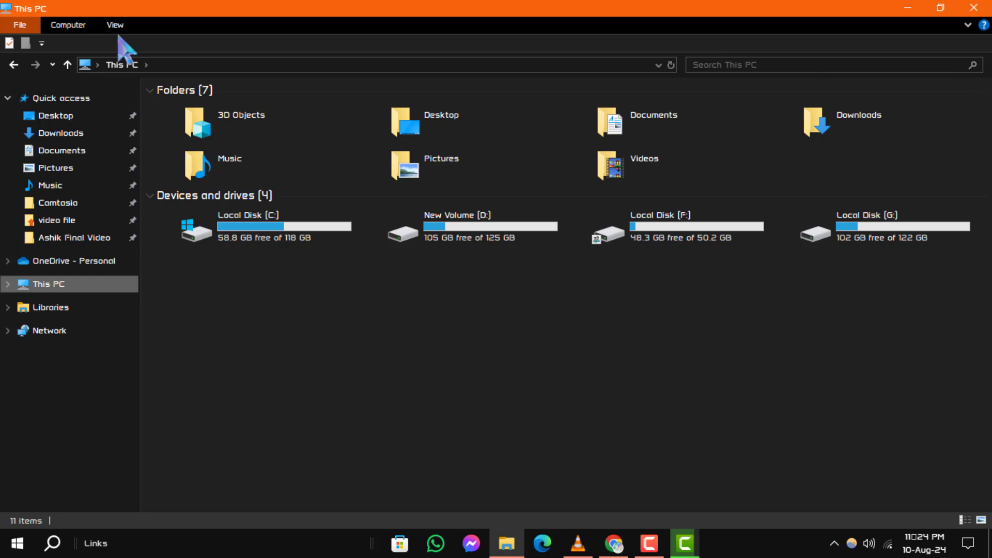
Step: Enable Hidden items in the View options' Show/hide group
{"action": "left_click", "coordinate": [115, 24]}
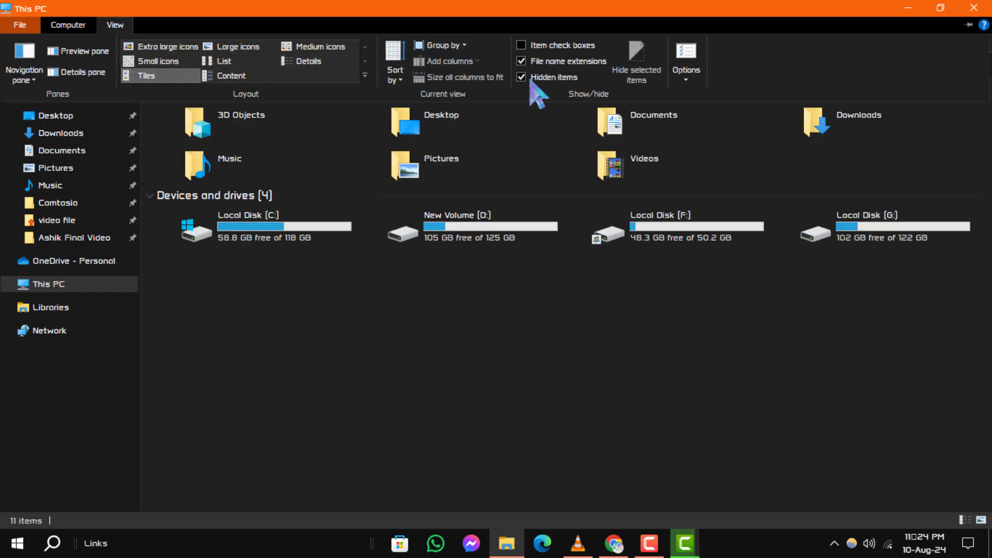
{"action": "left_click", "coordinate": [115, 25]}
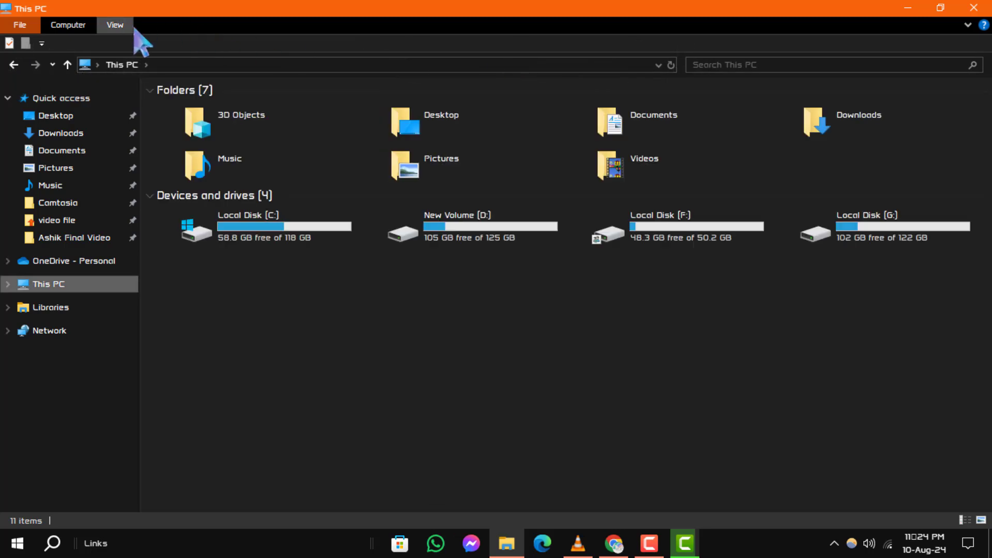
{"action": "left_click", "coordinate": [115, 24]}
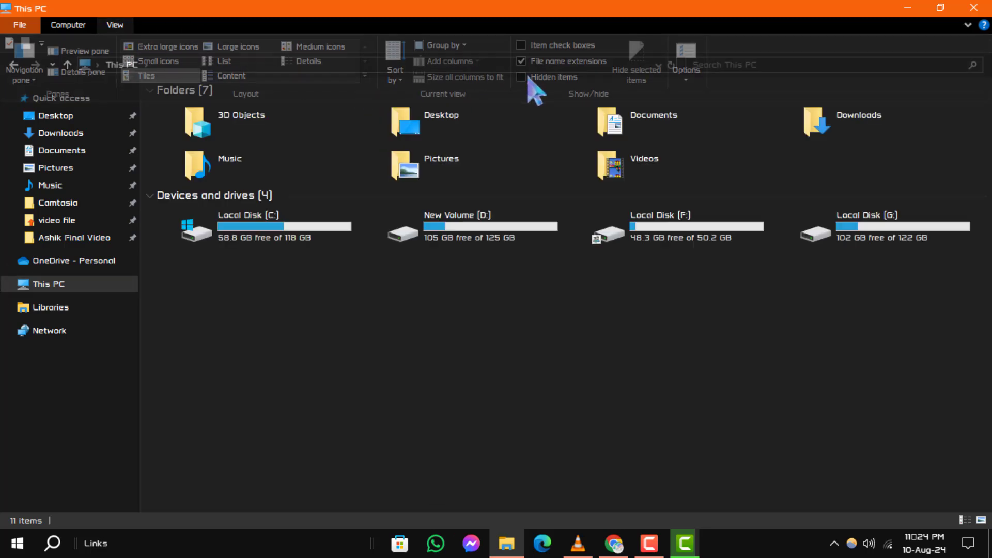
{"action": "left_click", "coordinate": [522, 77]}
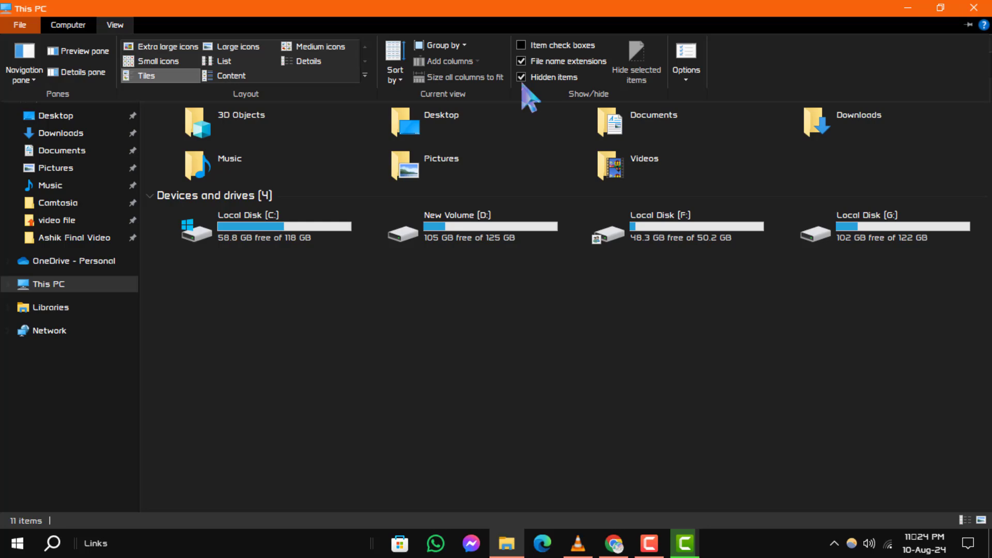
{"action": "mouse_move", "coordinate": [559, 77]}
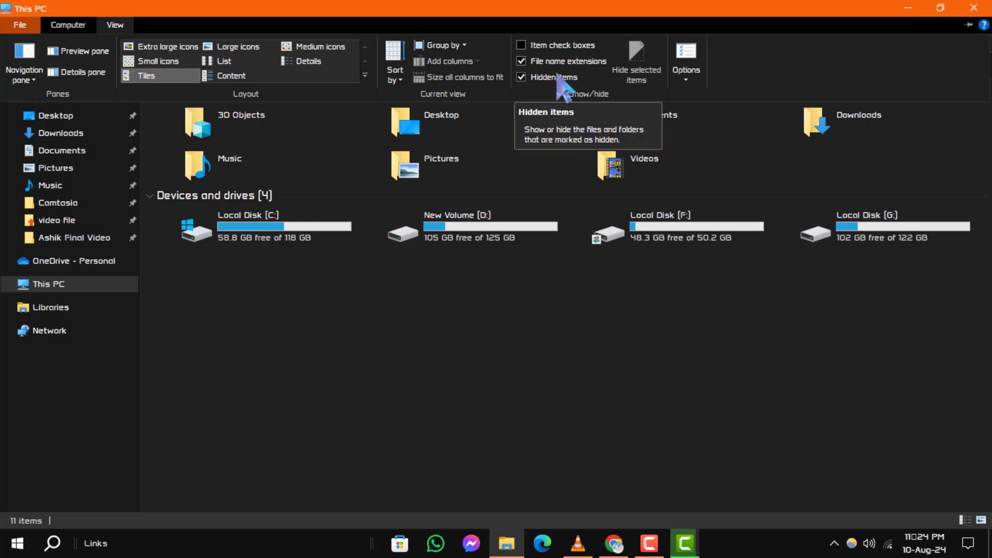
{"action": "mouse_move", "coordinate": [533, 107]}
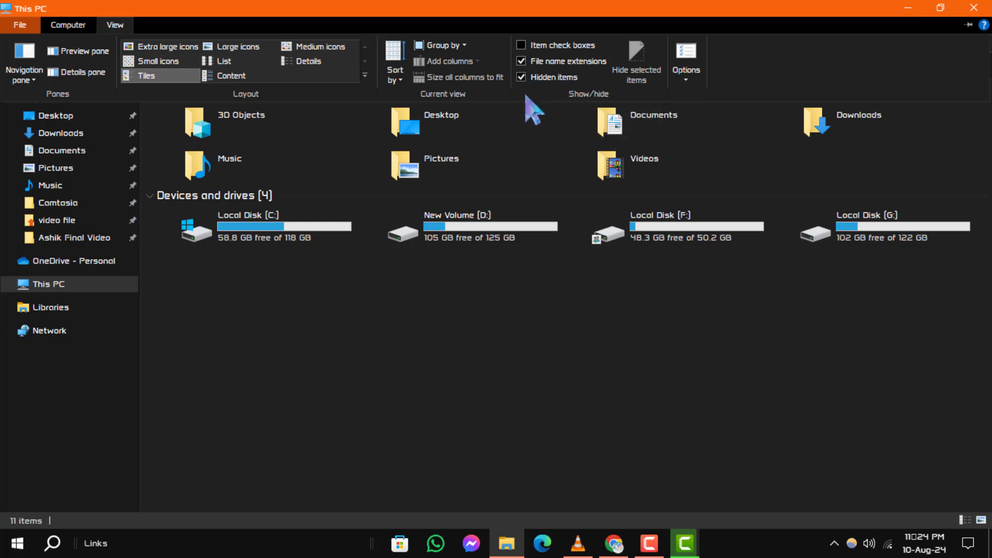
{"action": "mouse_move", "coordinate": [372, 335]}
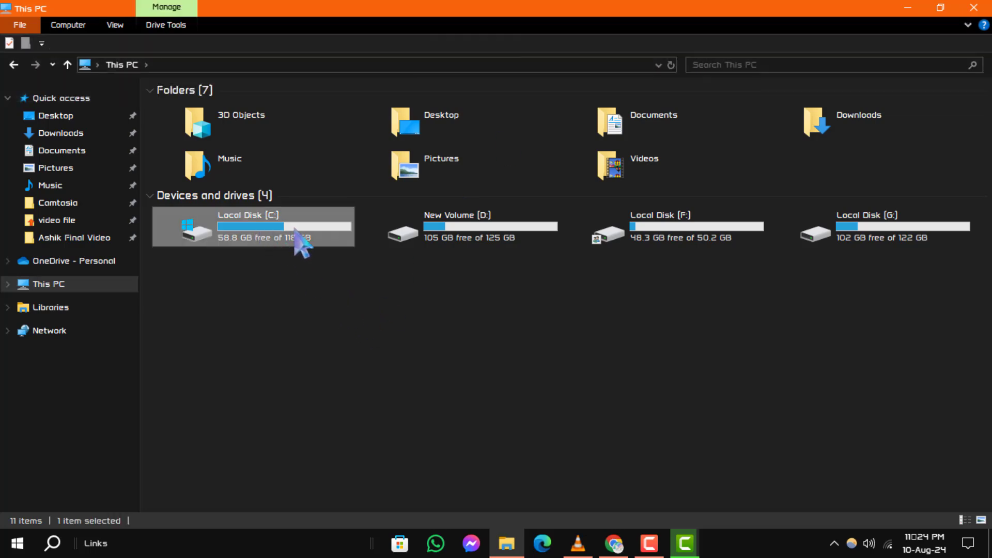
Step: Open C:\Program Files and select the hidden WindowsApps folder
{"action": "double_click", "coordinate": [253, 226]}
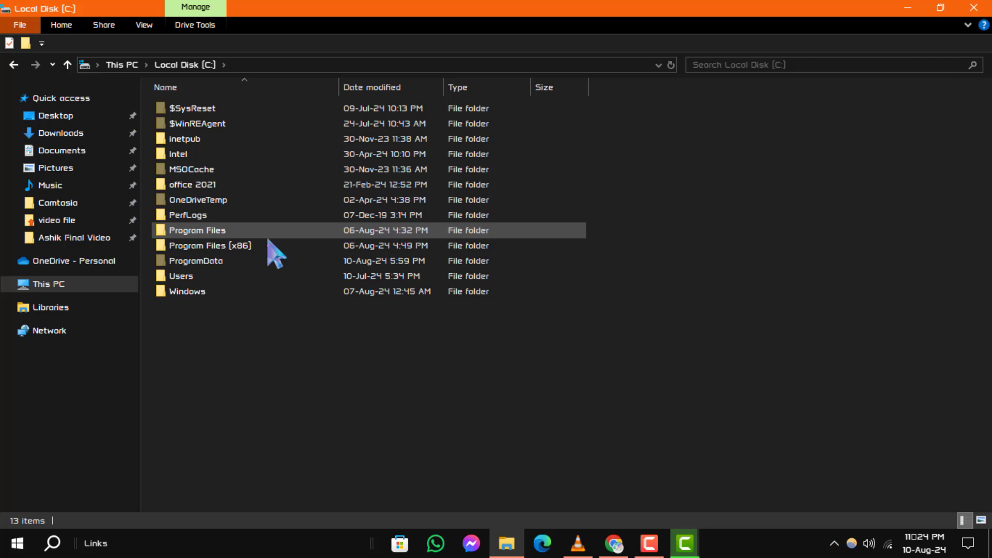
{"action": "mouse_move", "coordinate": [219, 247]}
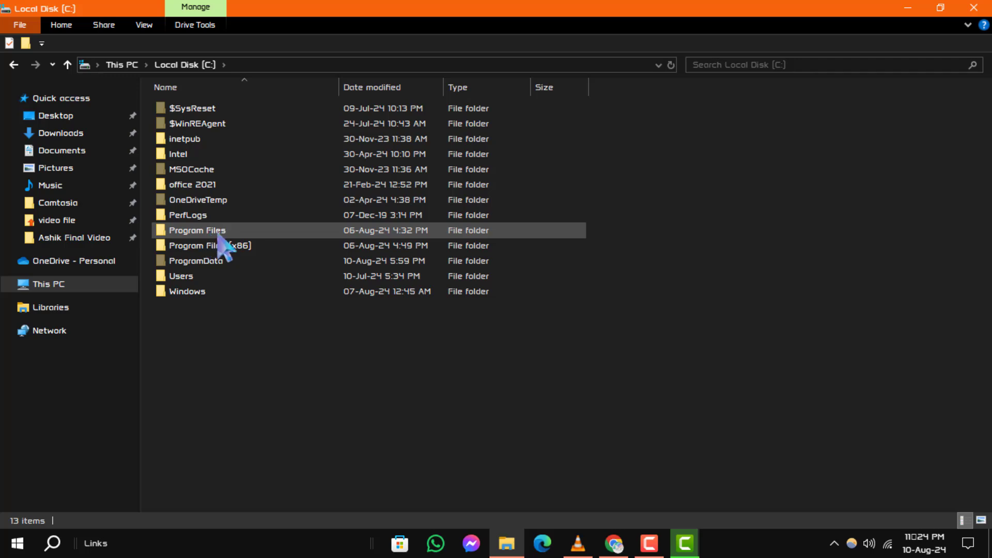
{"action": "double_click", "coordinate": [196, 229]}
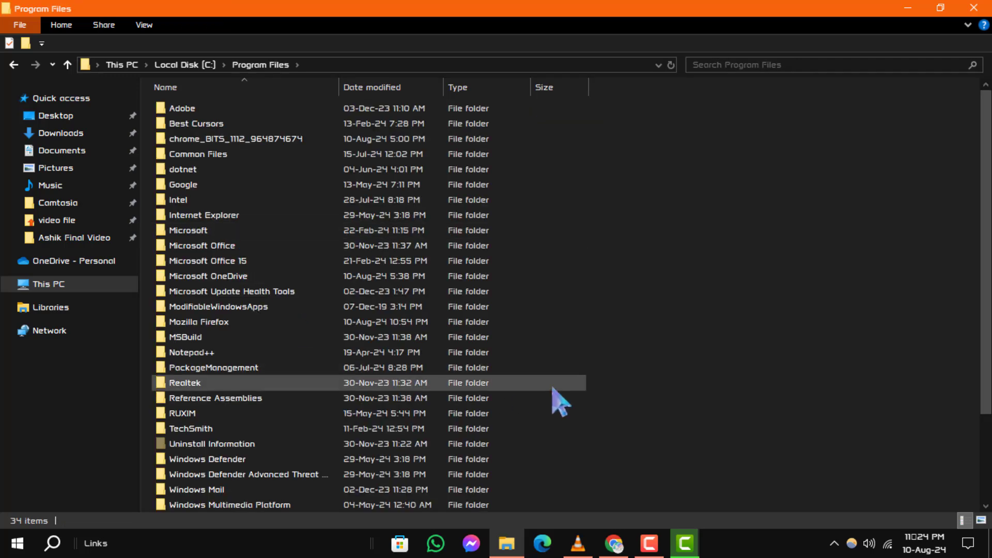
{"action": "scroll", "scroll_direction": "down", "scroll_amount": 3}
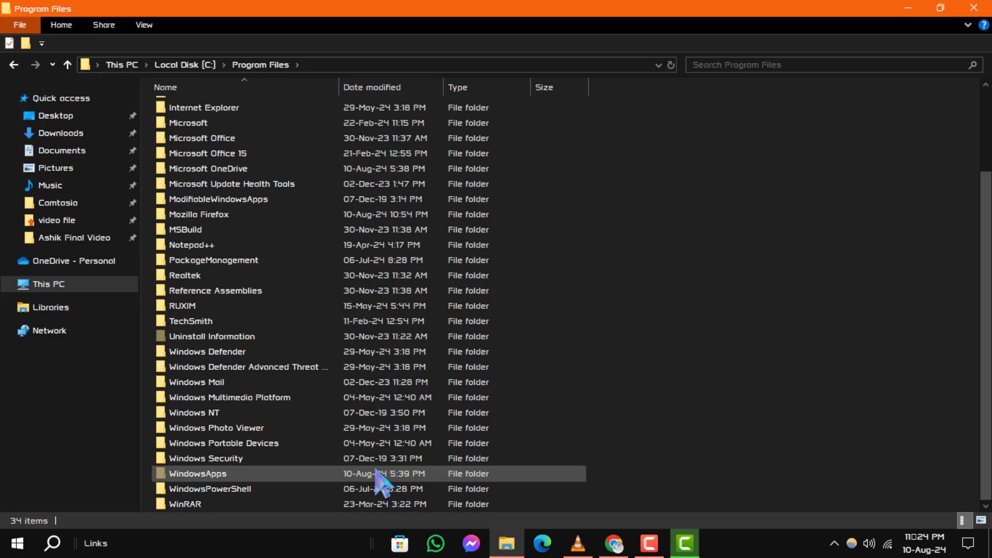
{"action": "left_click", "coordinate": [197, 474]}
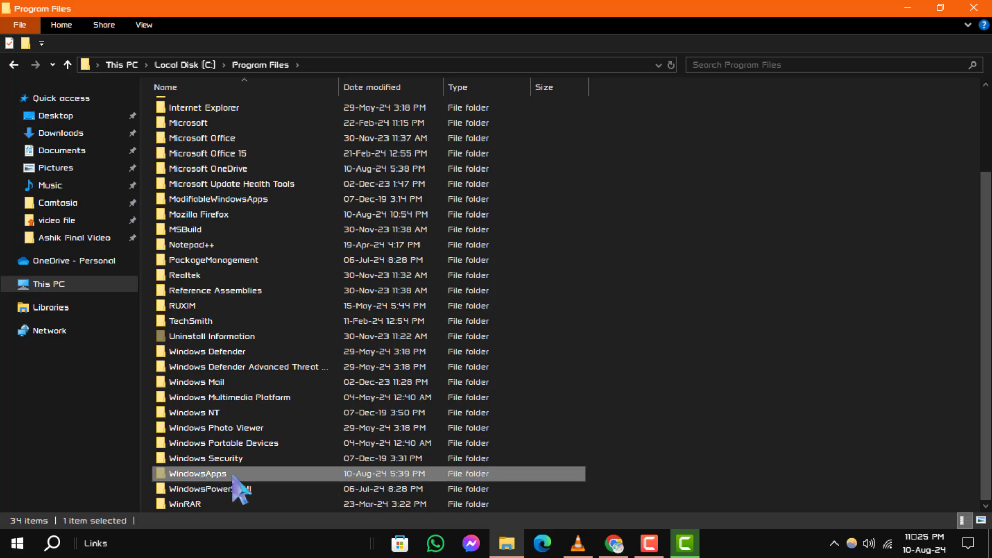
{"action": "mouse_move", "coordinate": [285, 487]}
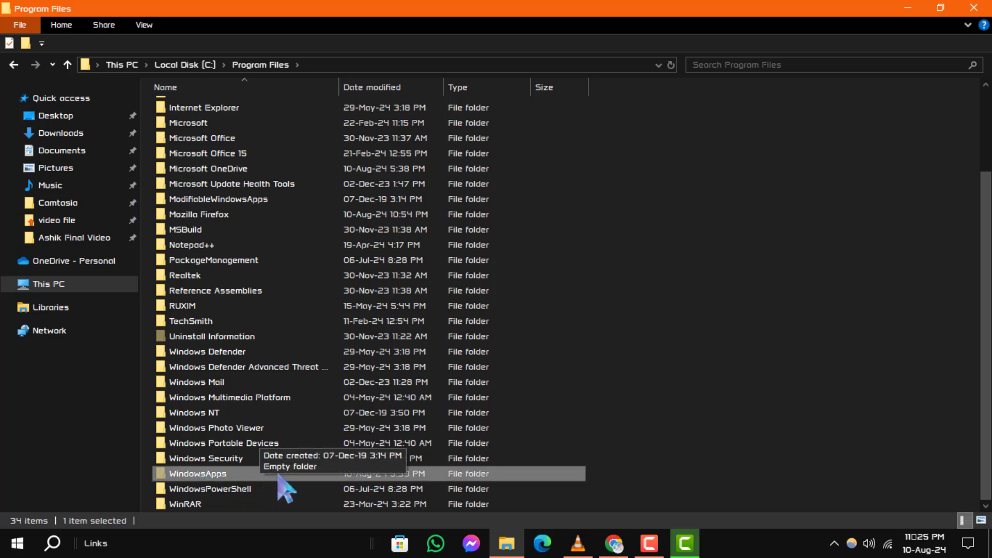
{"action": "mouse_move", "coordinate": [342, 491]}
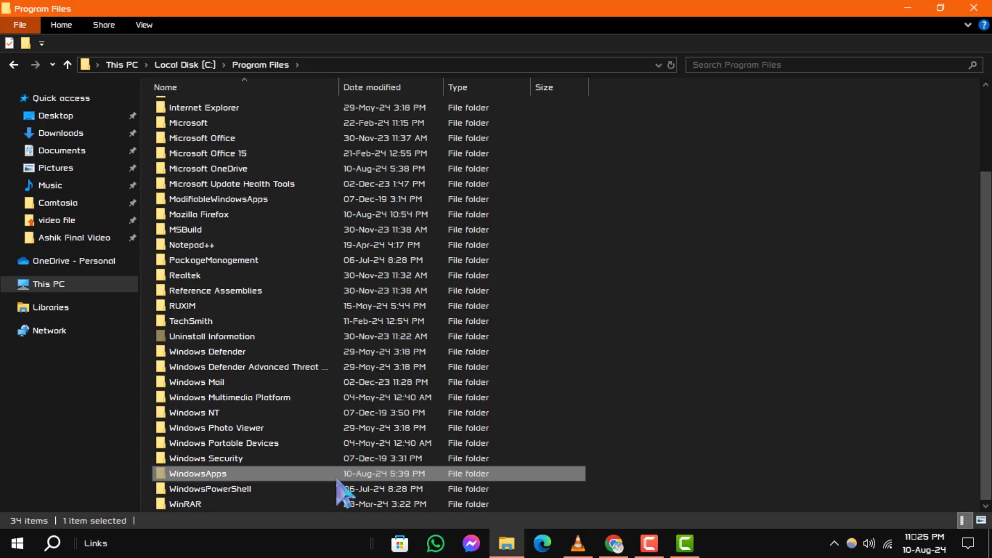
Step: Try opening WindowsApps, continue past the permission prompt, then open its Security tab
{"action": "double_click", "coordinate": [198, 473]}
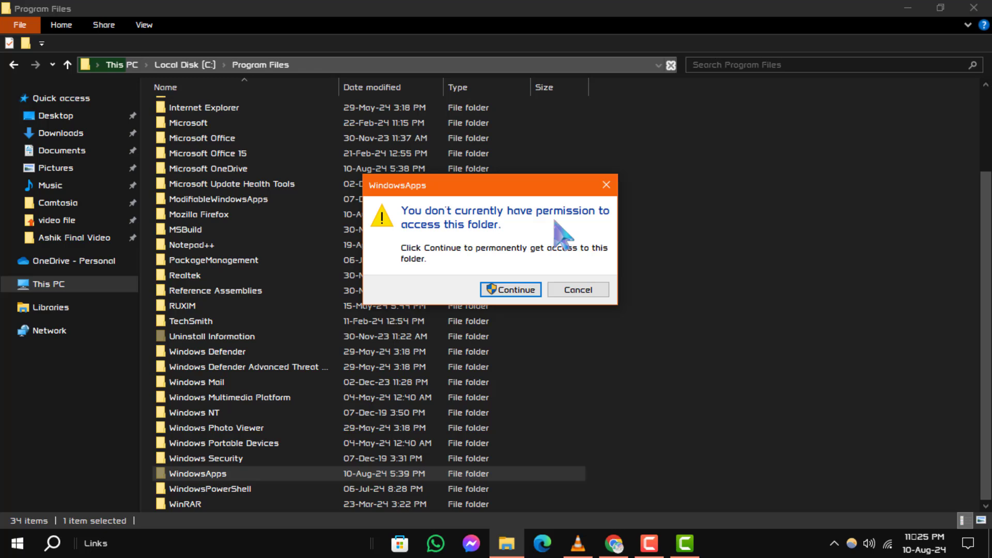
{"action": "mouse_move", "coordinate": [573, 279]}
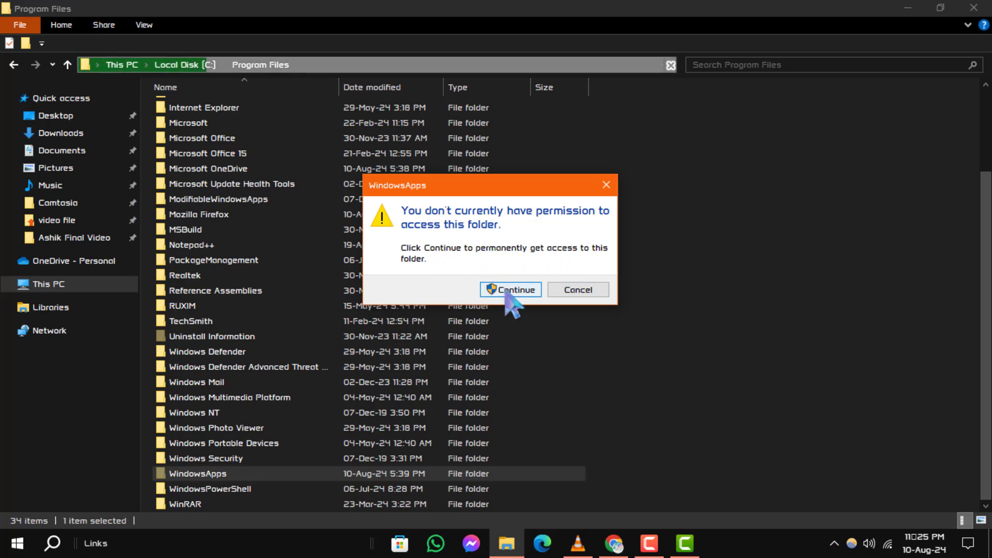
{"action": "left_click", "coordinate": [510, 289]}
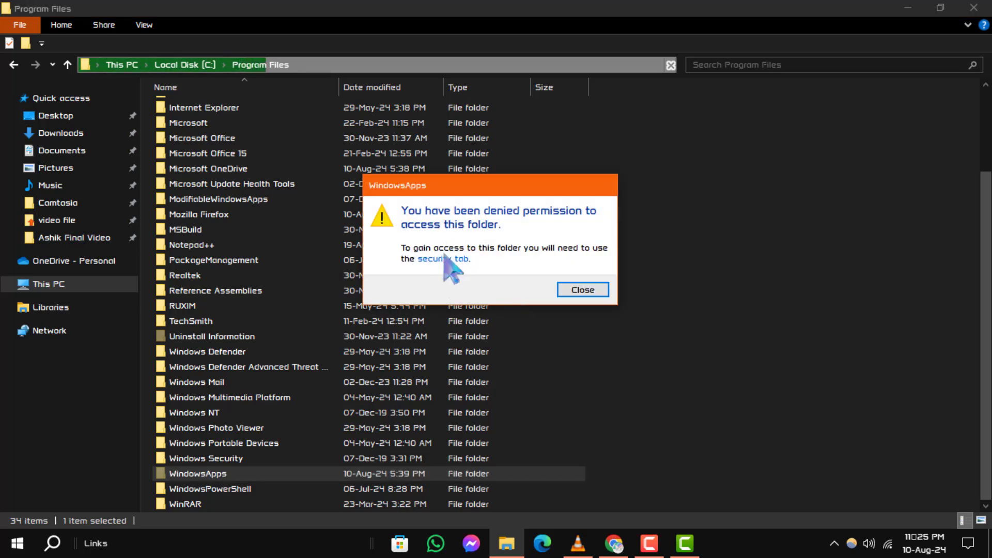
{"action": "left_click", "coordinate": [445, 259]}
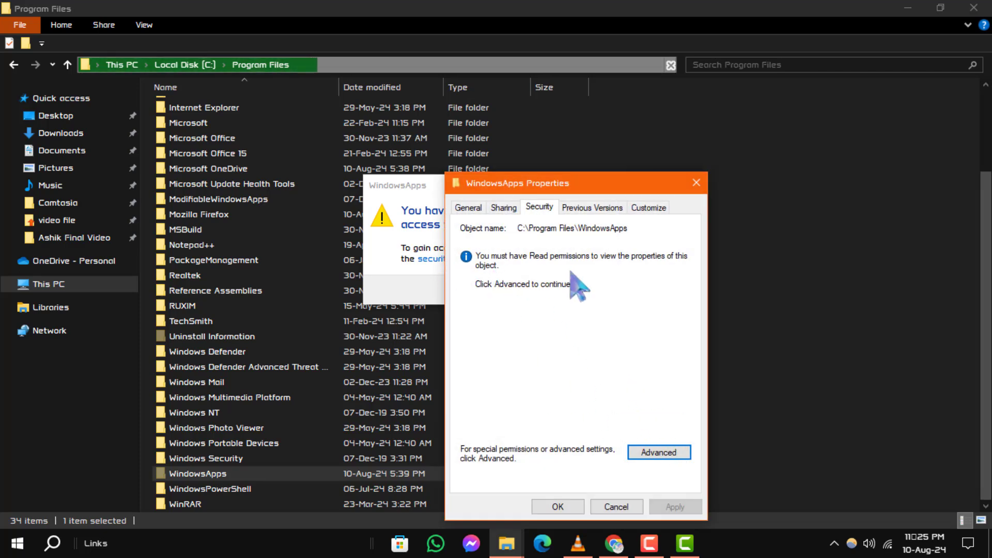
Step: Check Everyone's effective access to WindowsApps in Advanced Security, then dismiss the denial message
{"action": "left_click", "coordinate": [658, 452]}
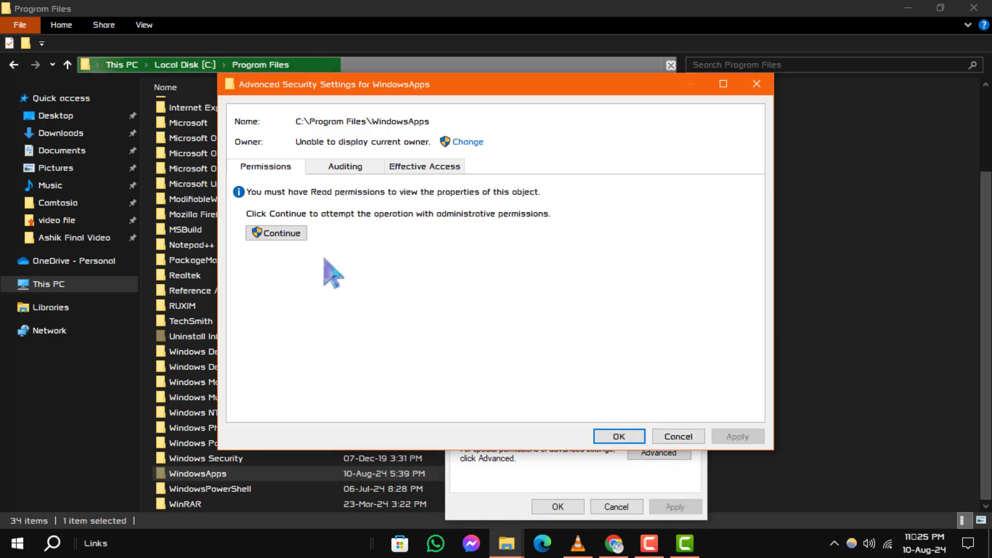
{"action": "left_click", "coordinate": [276, 233]}
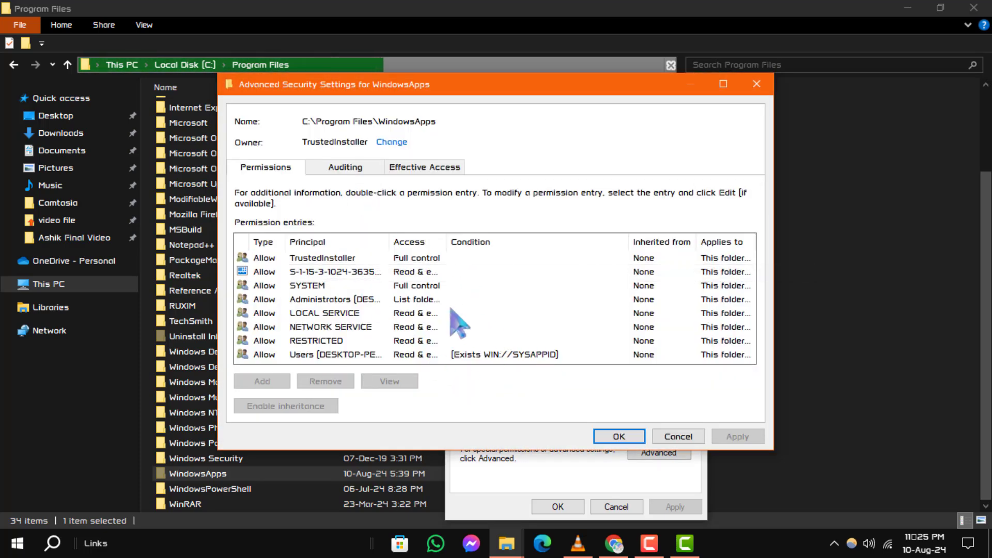
{"action": "left_click", "coordinate": [324, 313]}
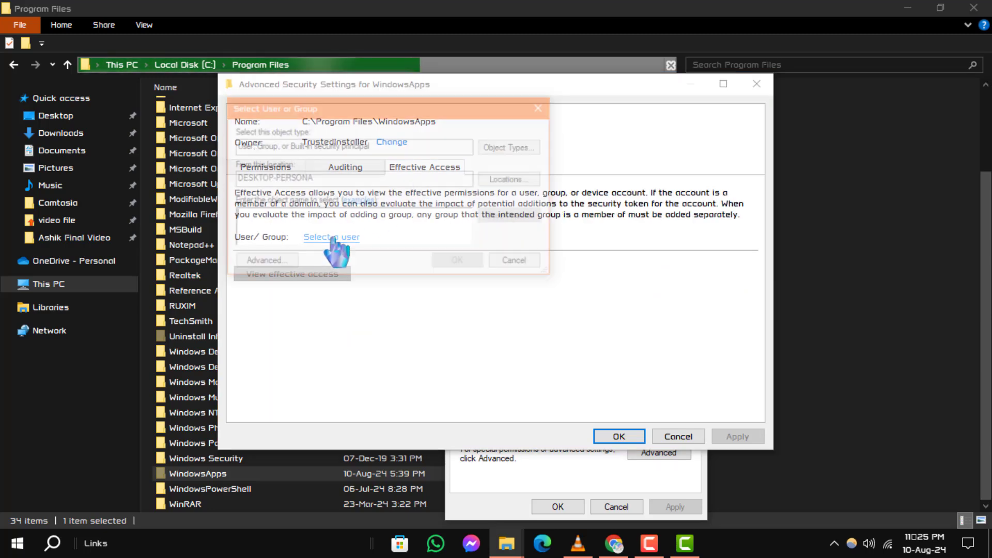
{"action": "left_click", "coordinate": [331, 237]}
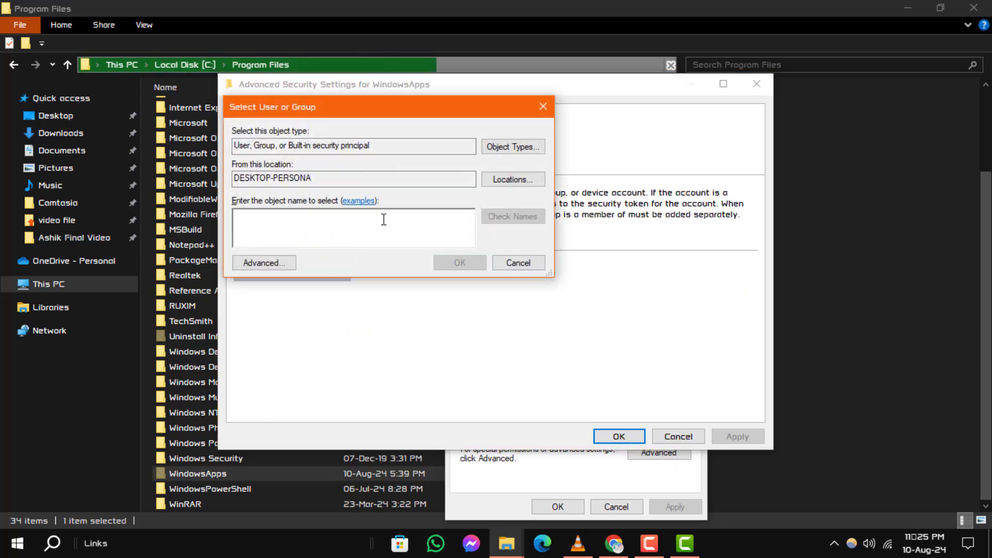
{"action": "type", "text": "everyon"}
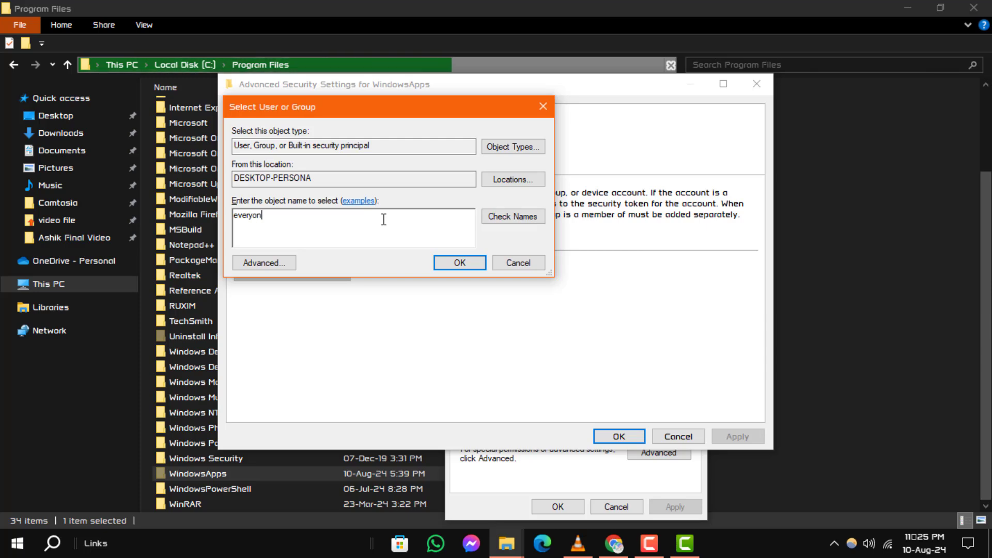
{"action": "left_click", "coordinate": [459, 263]}
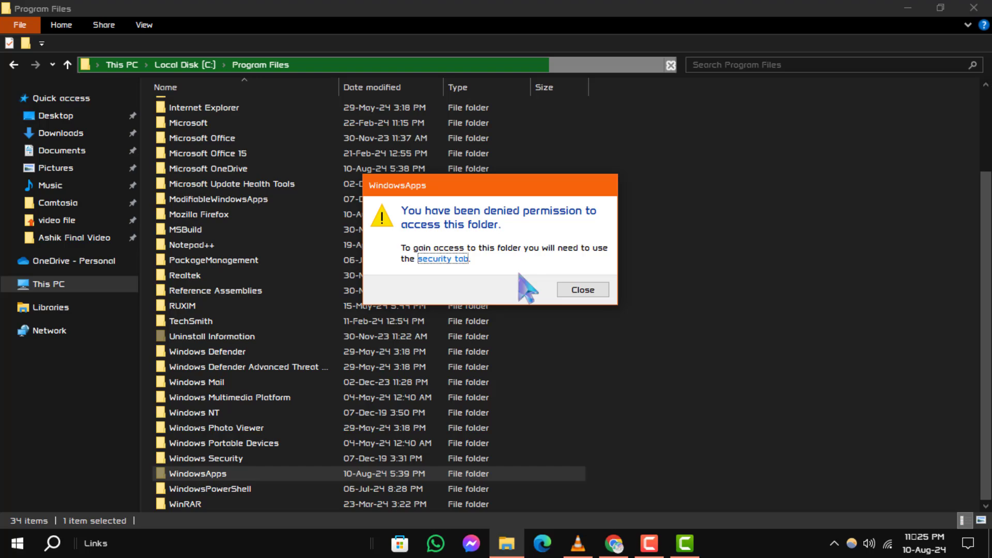
{"action": "left_click", "coordinate": [581, 290]}
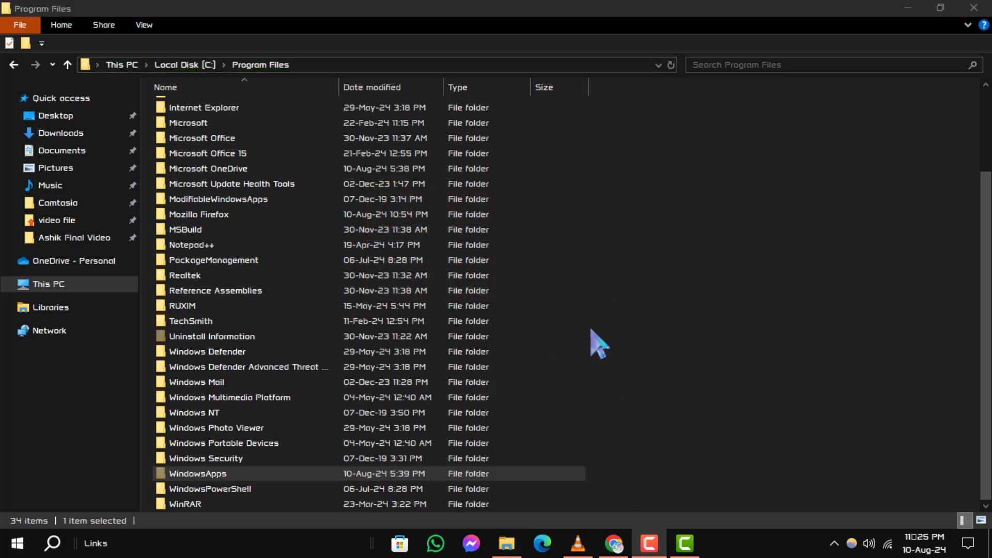